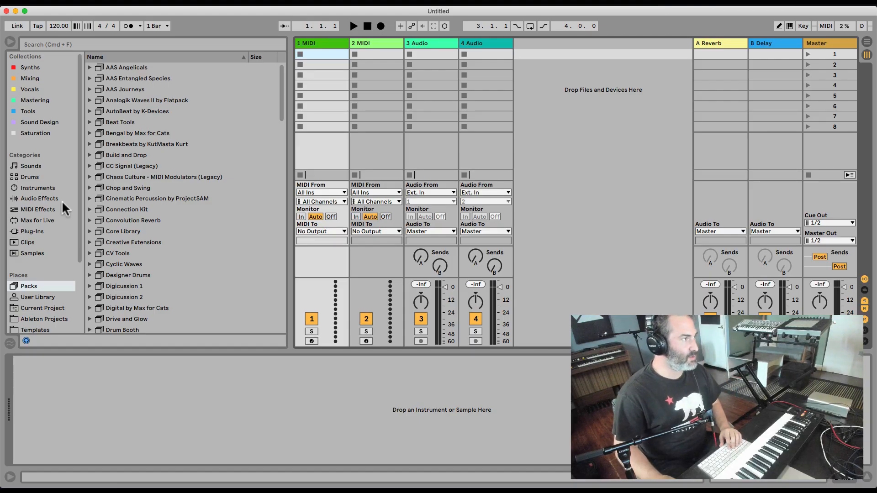
# Step: Load the Electric instrument from the browser's Instruments category onto the first MIDI track
pyautogui.click(38, 187)
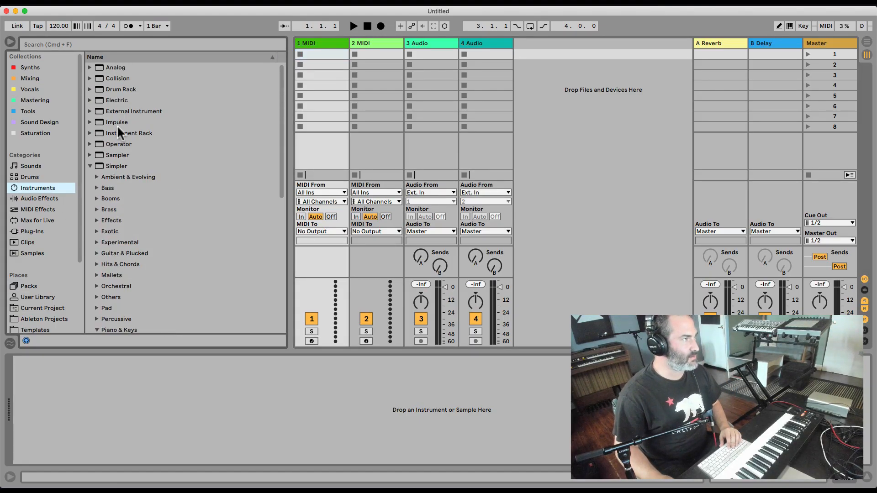
pyautogui.doubleClick(116, 100)
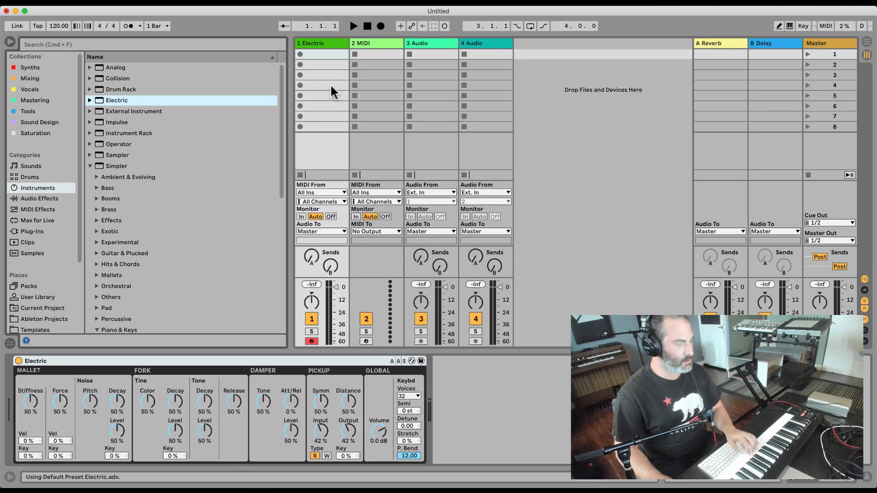